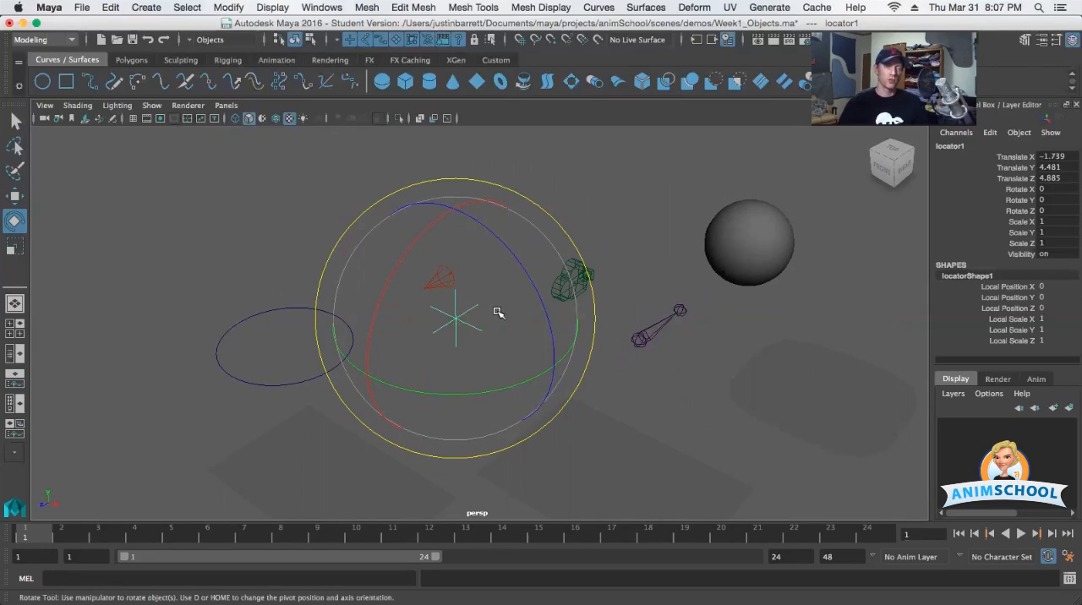
Rotate locator1 with axis rings and free trackball drags to about X 18, Y -54, Z -10.
drag(498, 313, 461, 393)
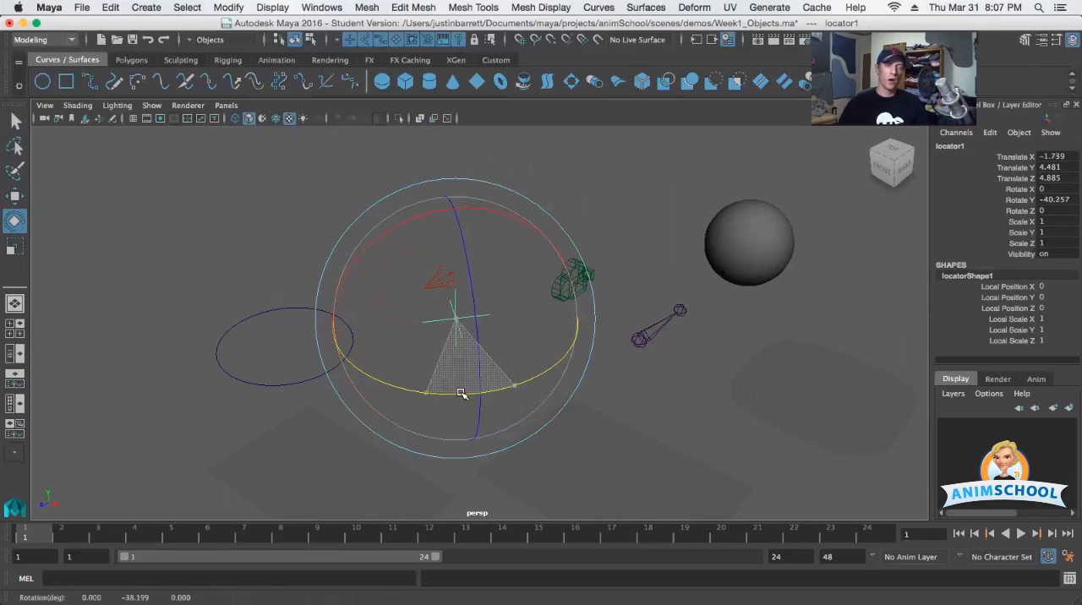
drag(461, 389, 531, 284)
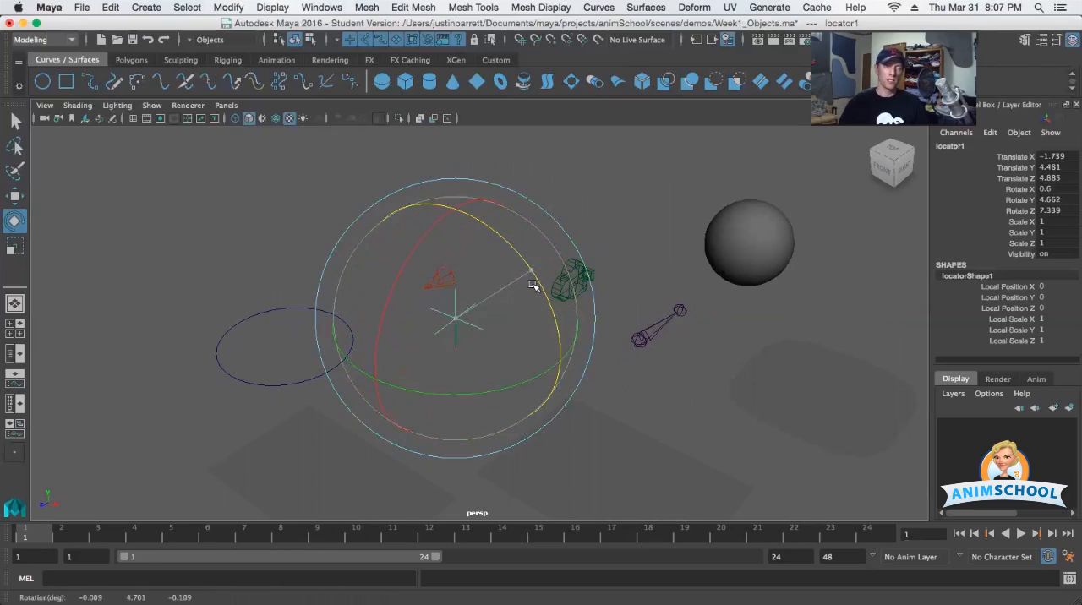
drag(532, 283, 414, 270)
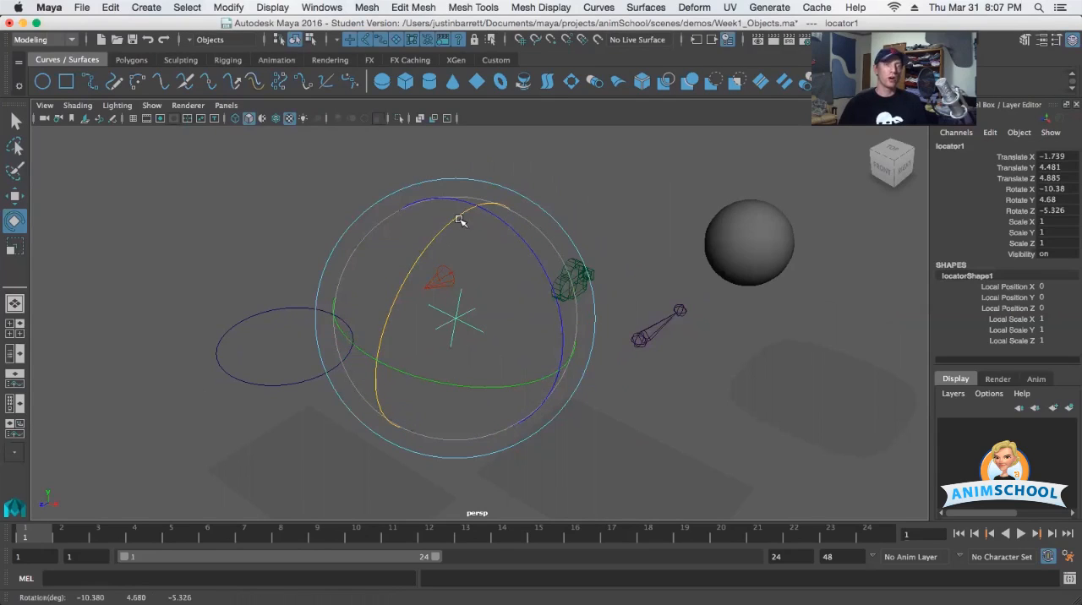
drag(461, 220, 426, 308)
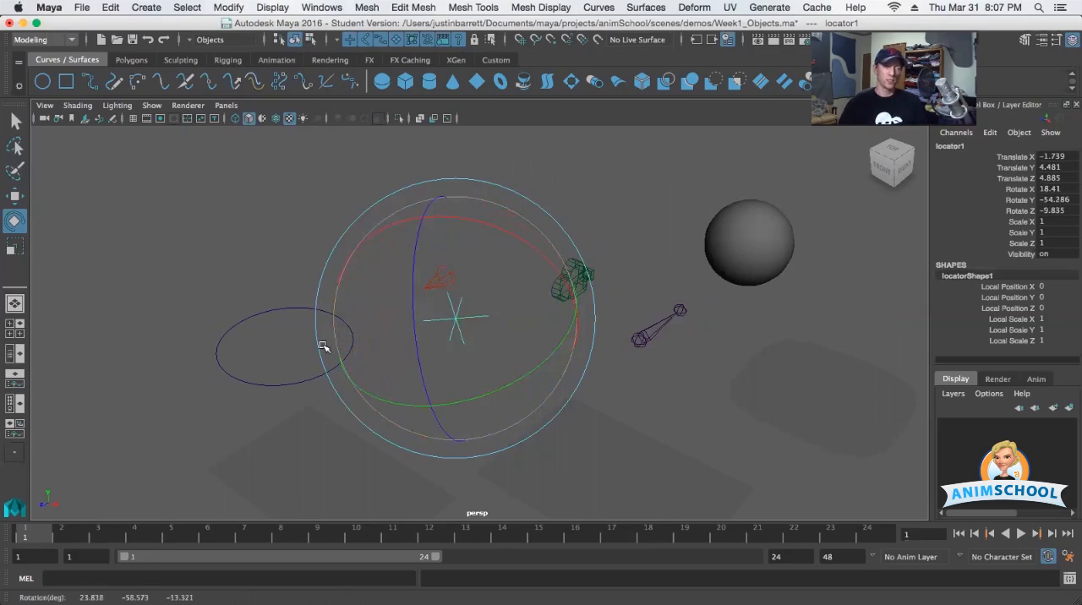
drag(324, 346, 499, 331)
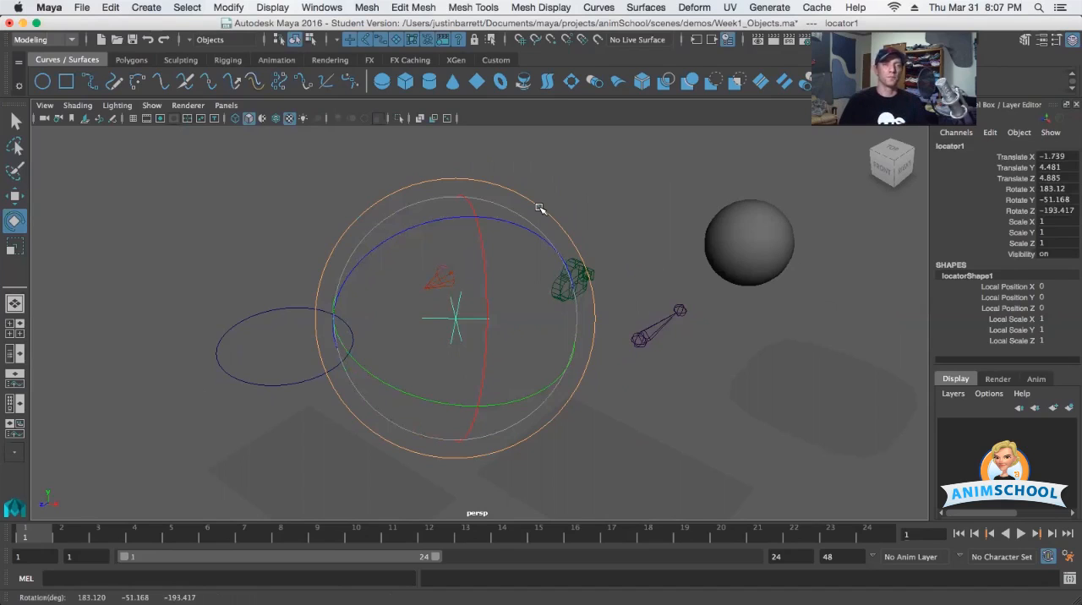
Spin locator1 on the screen-space ring to roughly X 179.5, Y -54.4, Z 172.7.
drag(541, 210, 575, 235)
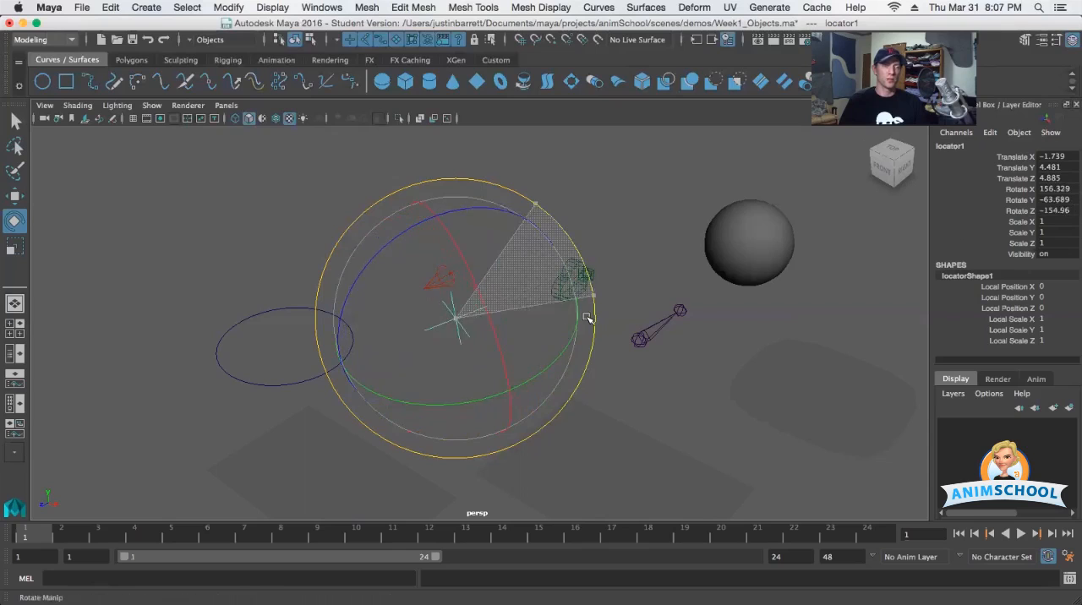
drag(588, 317, 562, 262)
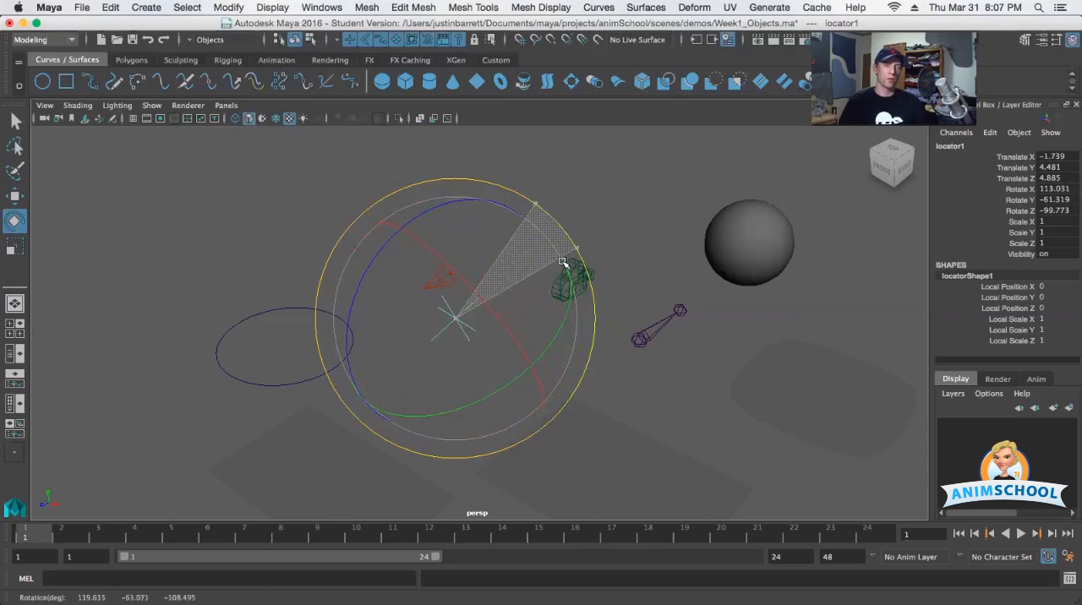
drag(562, 262, 592, 337)
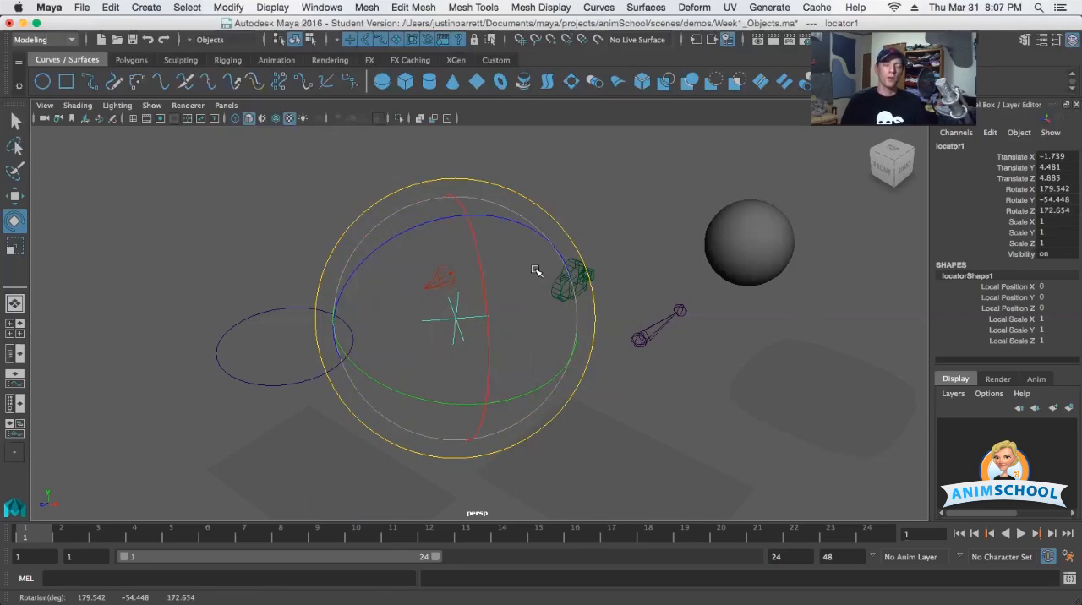
mouse_move(528, 302)
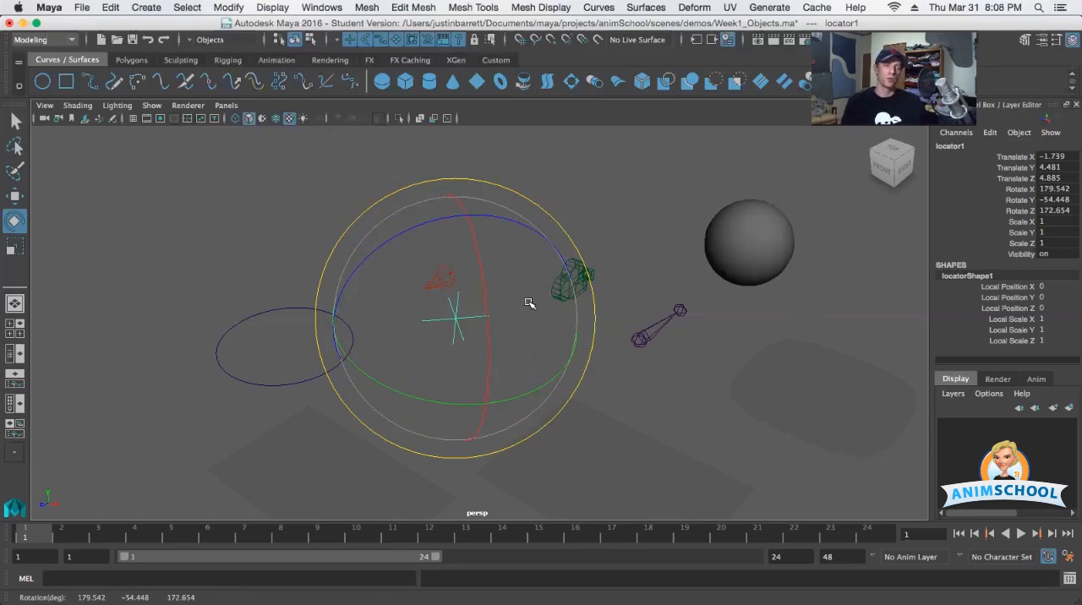
mouse_move(508, 318)
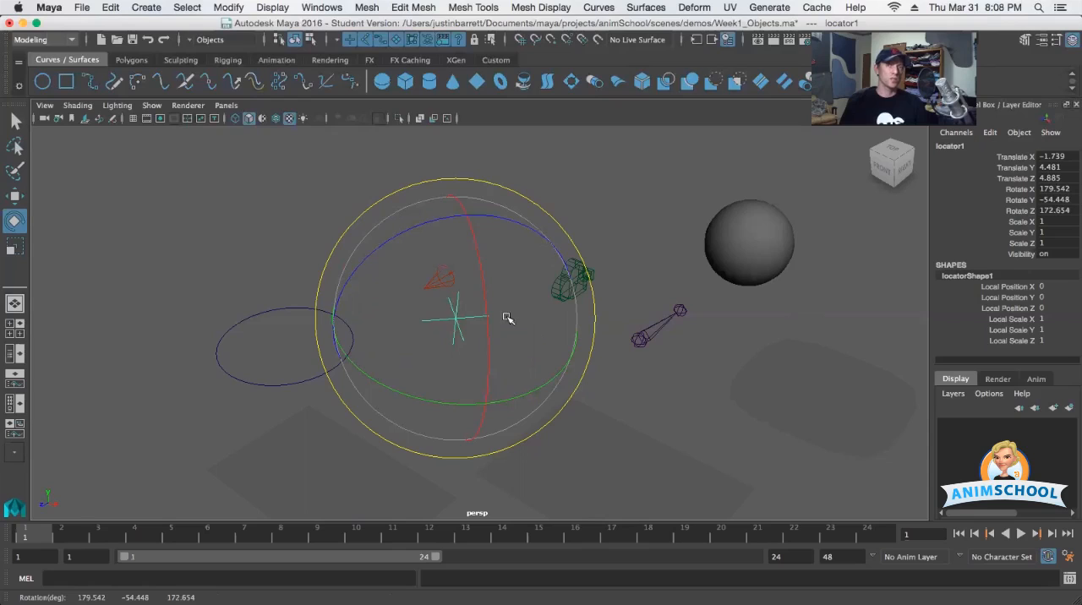
mouse_move(447, 279)
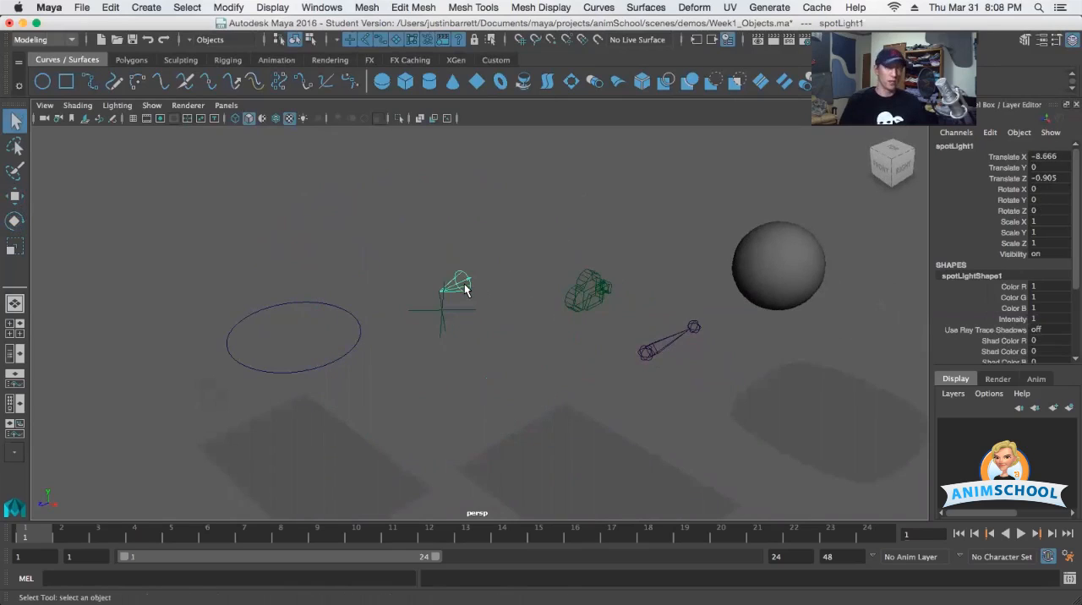
Select the spotlight in the viewport, leaving the locator's rotation untouched.
click(15, 220)
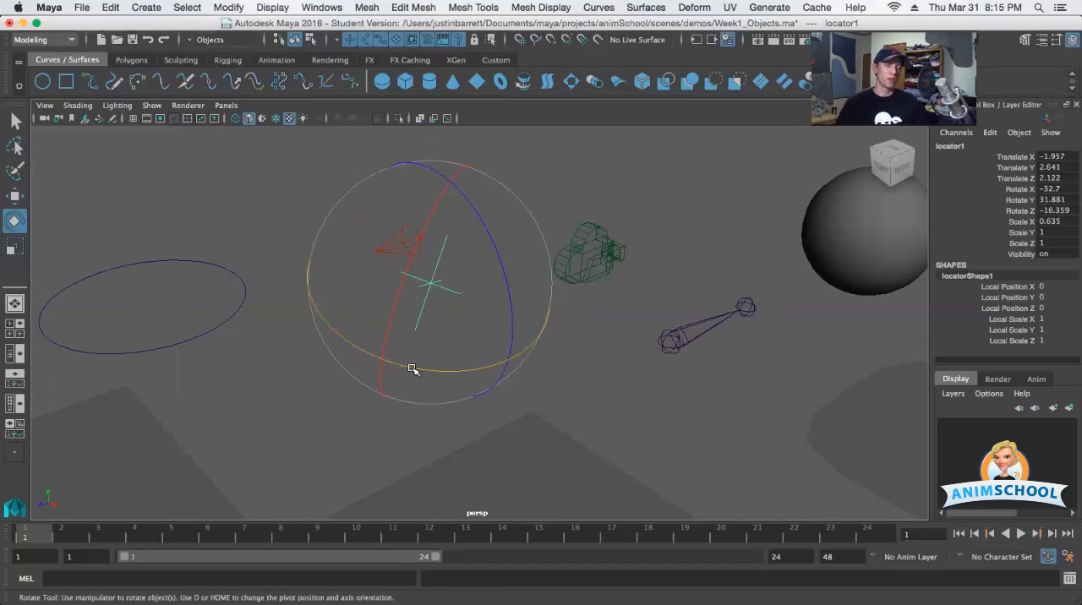
Drag locator1's Y gimbal ring until Rotate Y reads 89.302.
drag(412, 368, 497, 375)
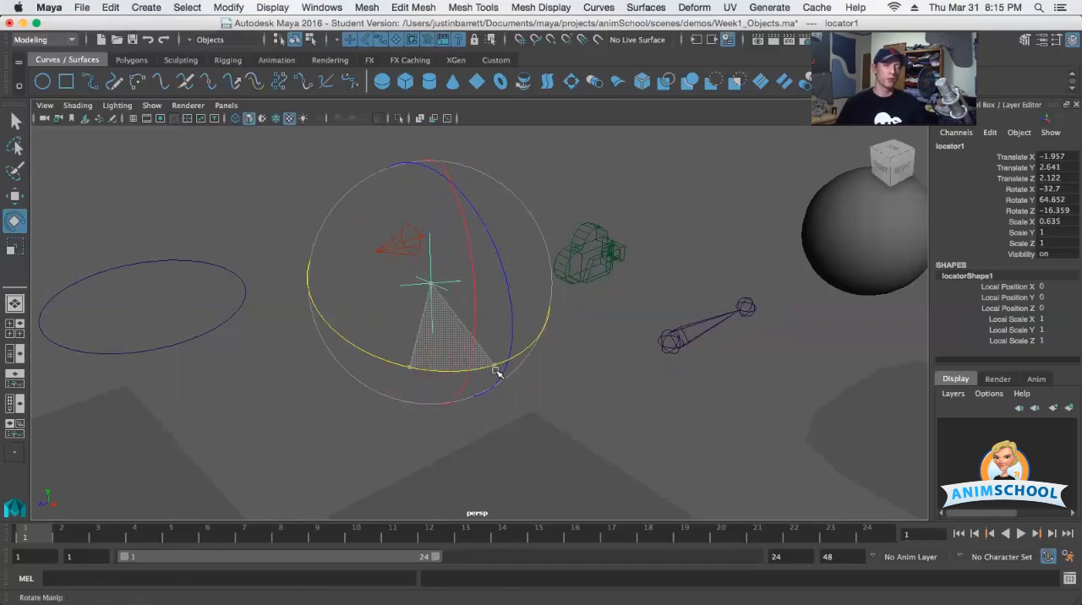
drag(494, 372, 515, 372)
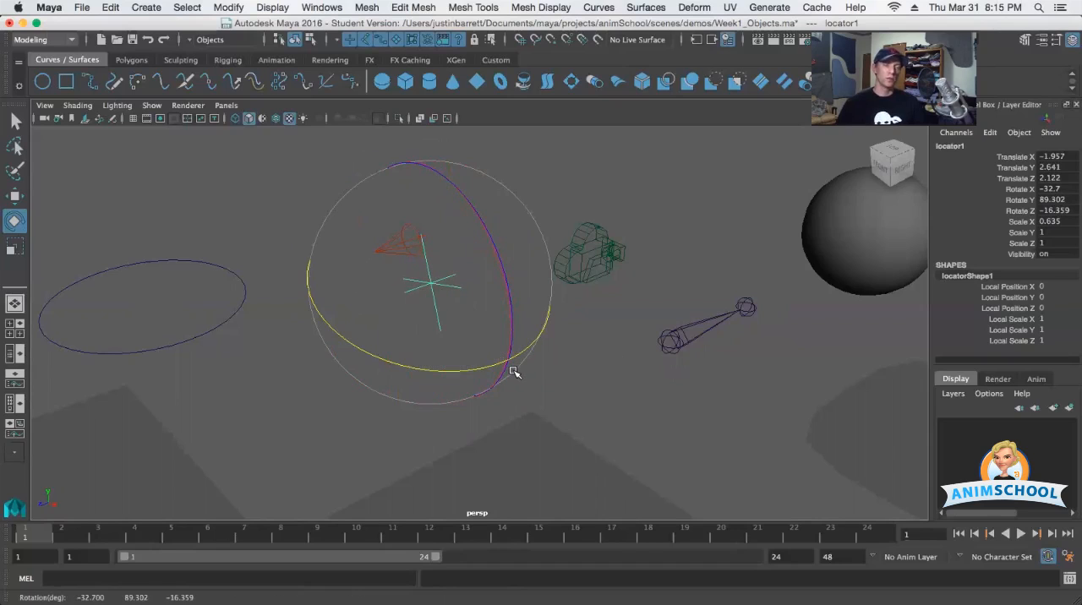
mouse_move(576, 347)
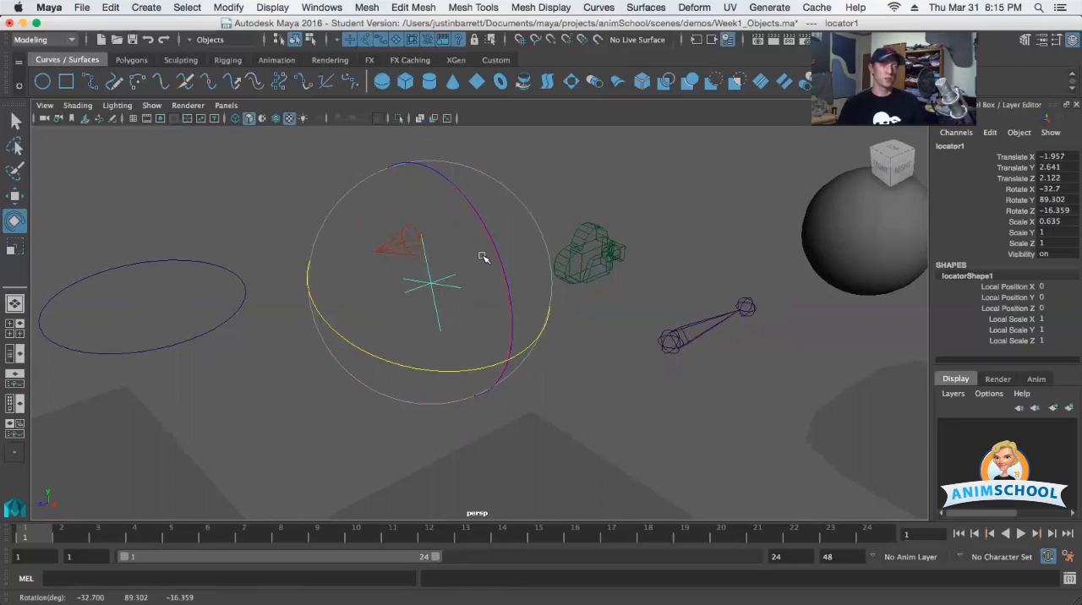
mouse_move(422, 249)
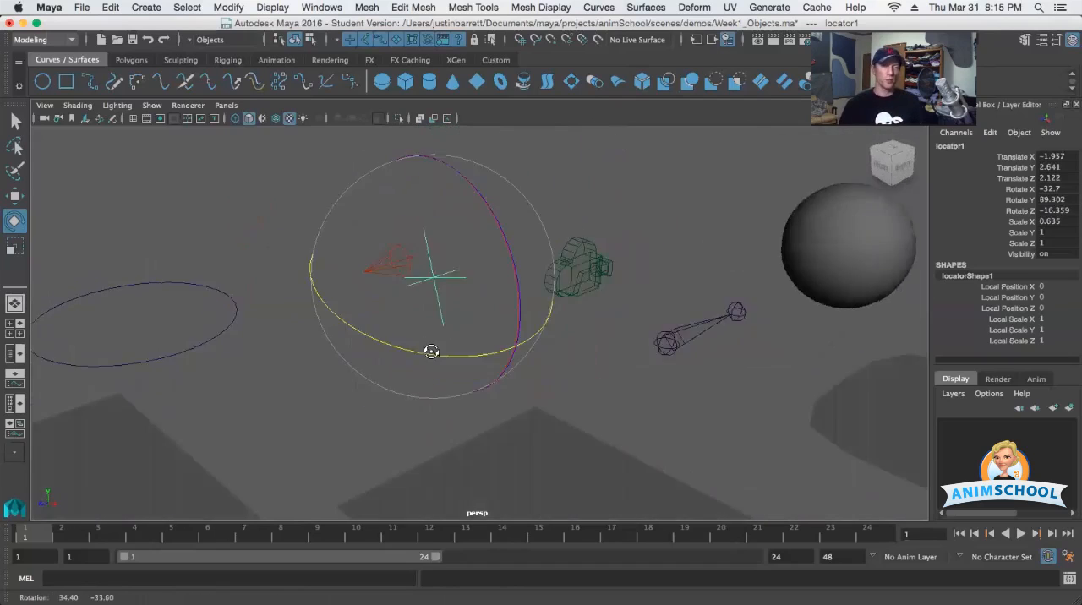
Tumble the camera and drag the Y ring back to Rotate Y -7.561.
drag(431, 350, 445, 369)
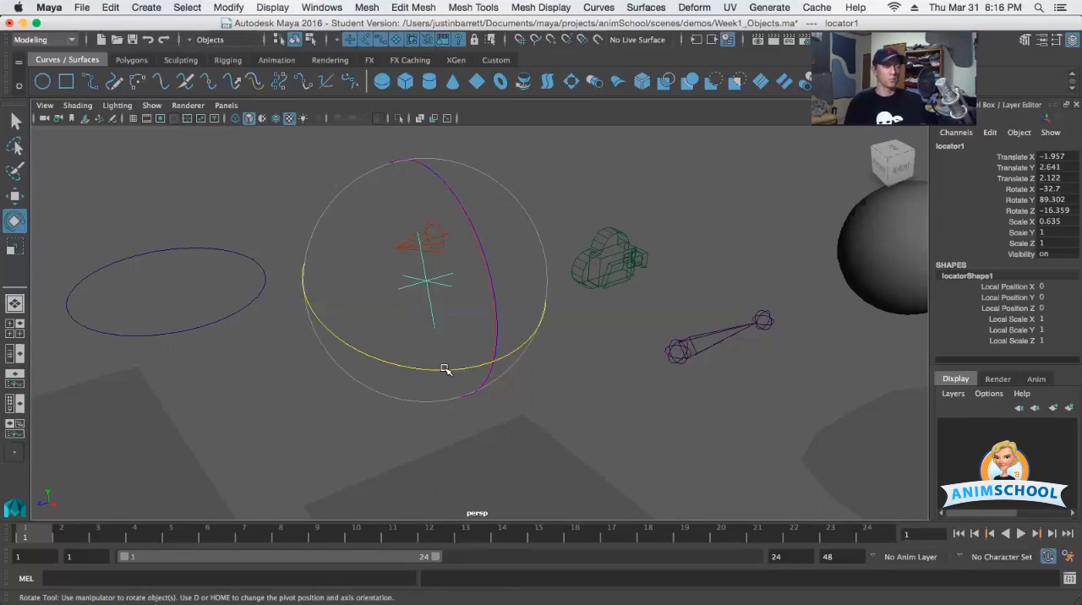
mouse_move(426, 315)
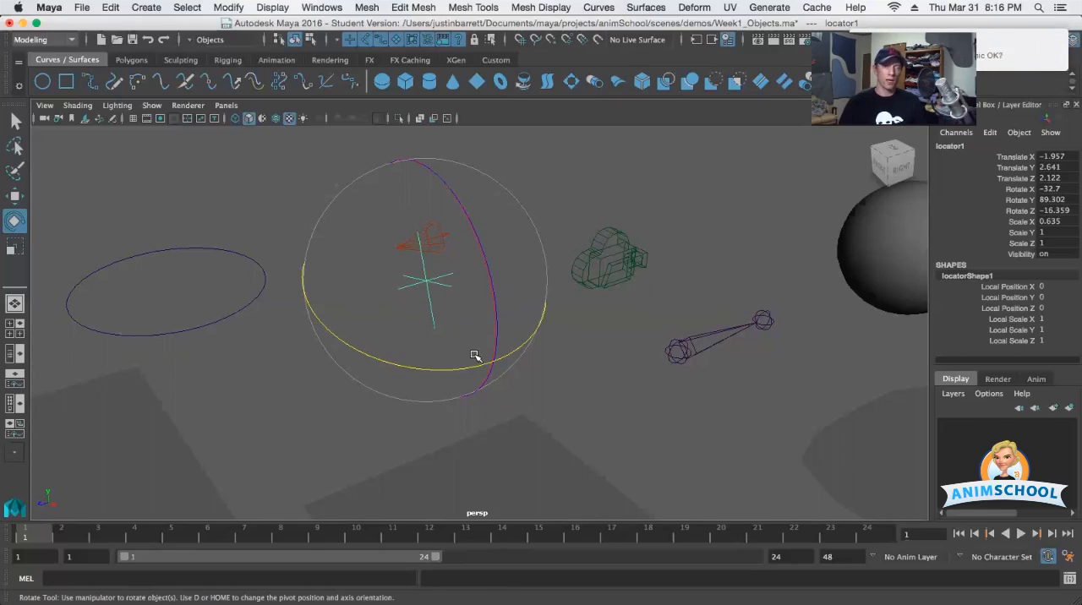
drag(476, 355, 410, 365)
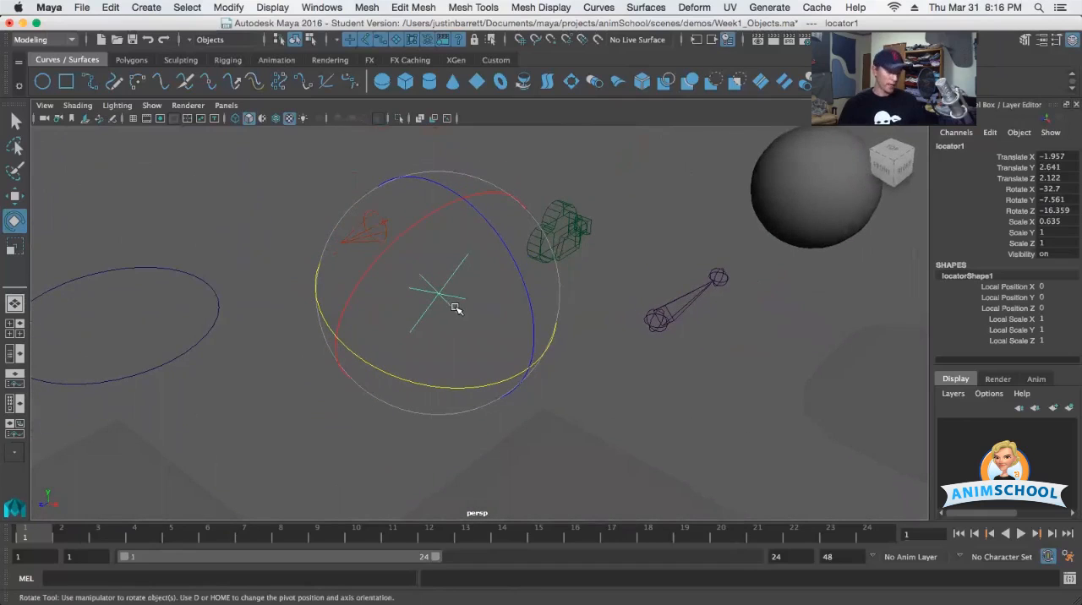
Rotate locator1 to X 5.281 and set the rotate handles to Gimbal orientation.
click(456, 307)
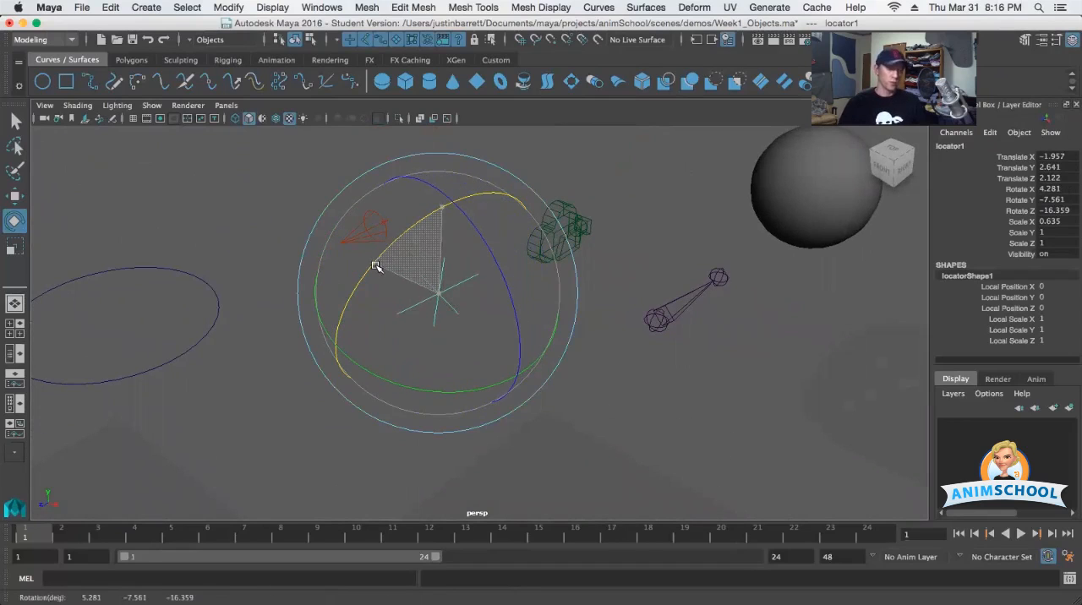
right_click(376, 267)
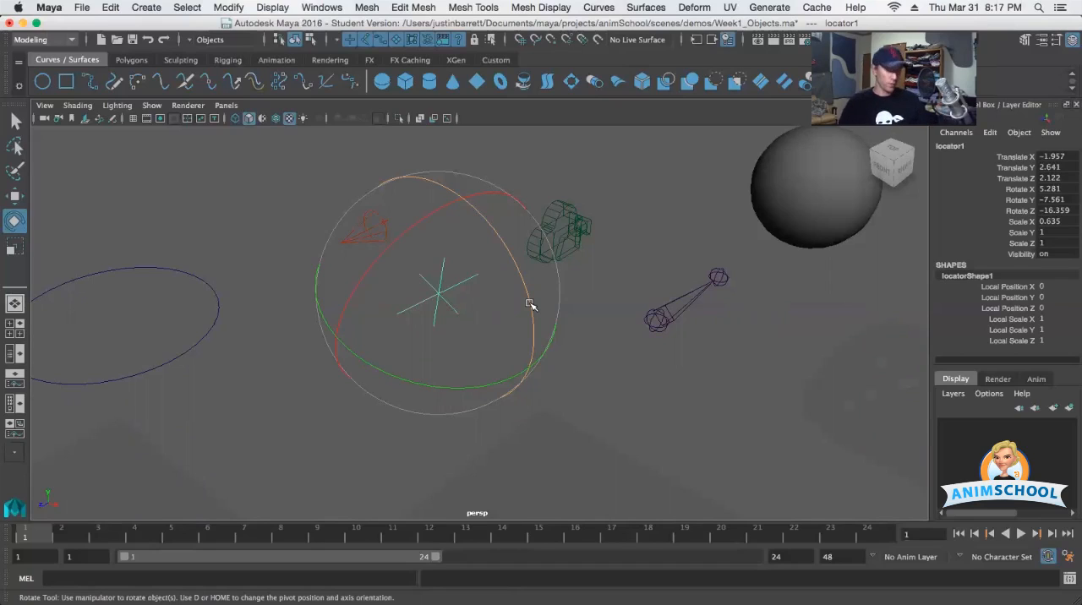
right_click(528, 305)
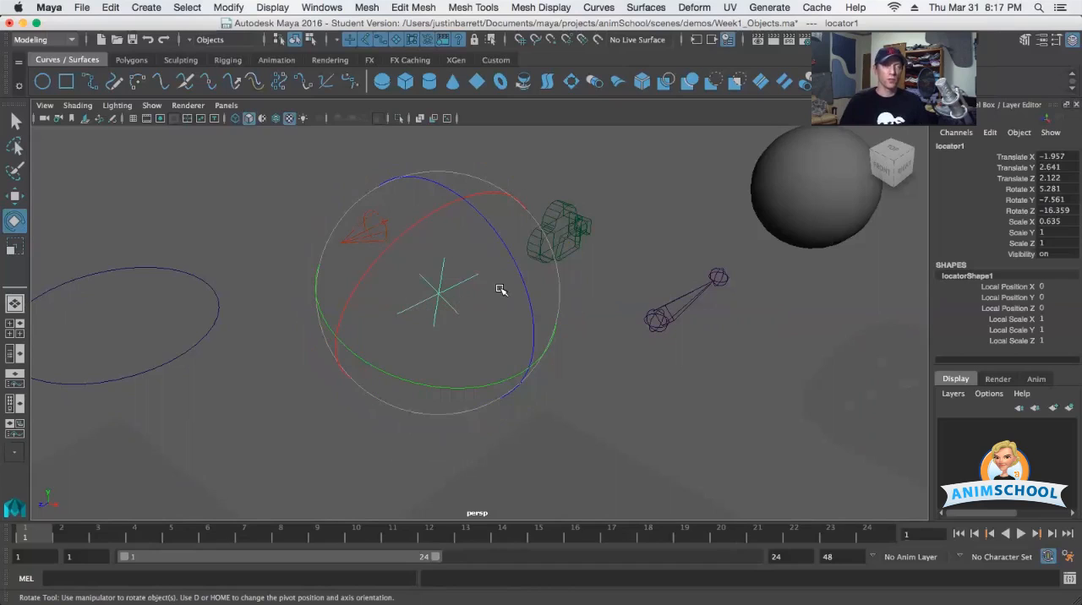
Swing Y back and forth to -12.962, leave Gimbal orientation, then tip X to 15.543.
drag(502, 289, 542, 376)
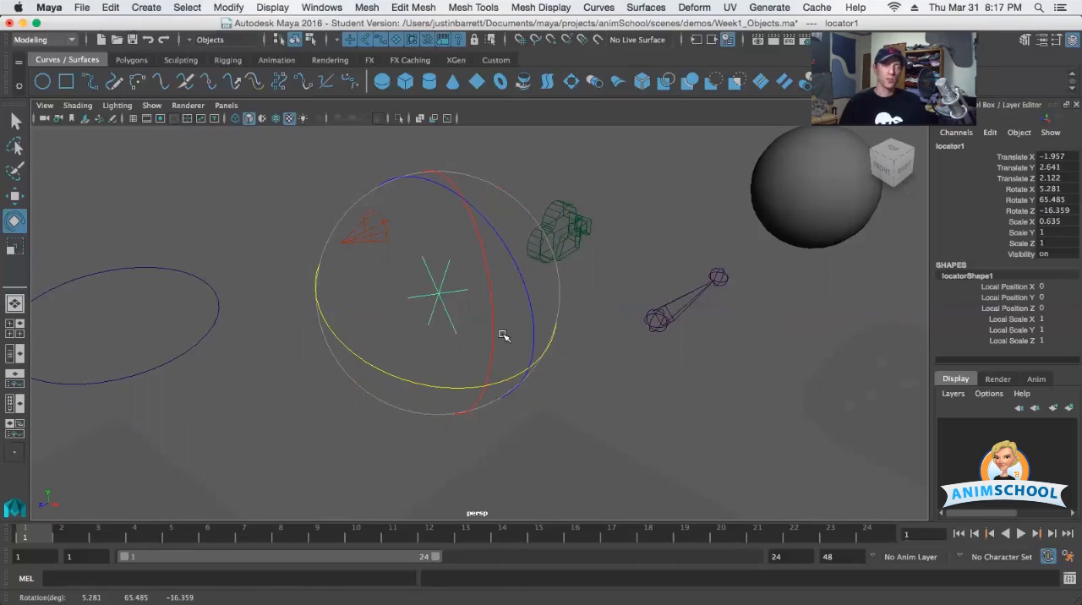
drag(503, 334, 459, 387)
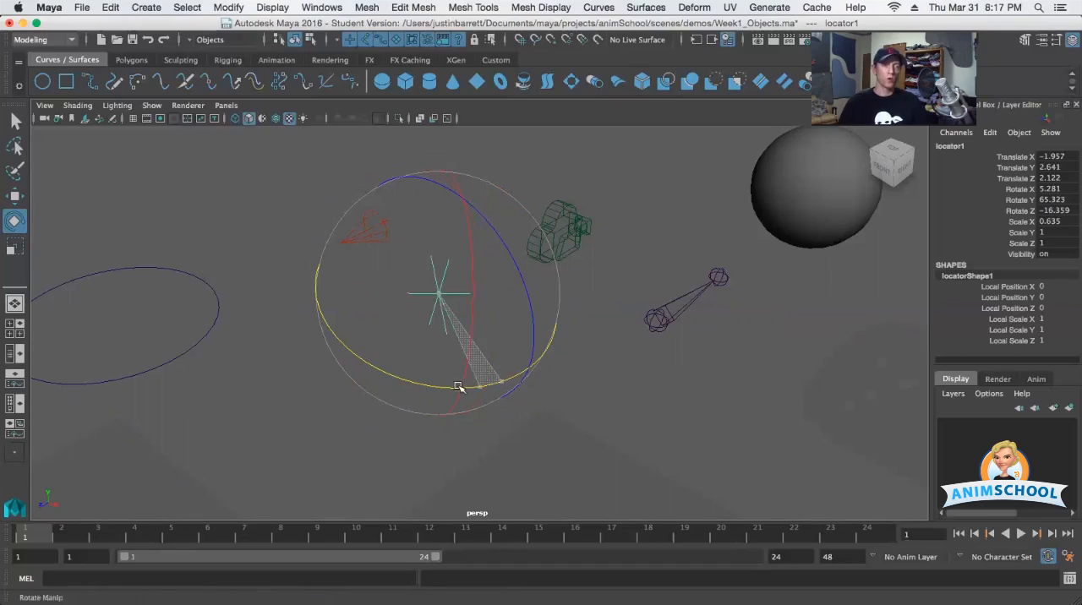
drag(459, 387, 348, 377)
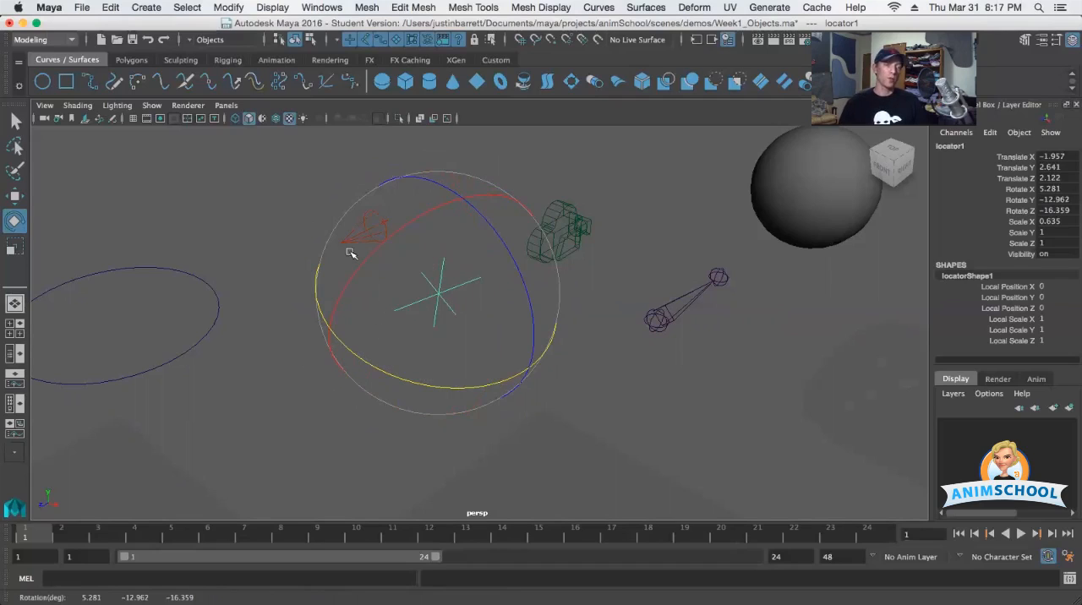
mouse_move(555, 284)
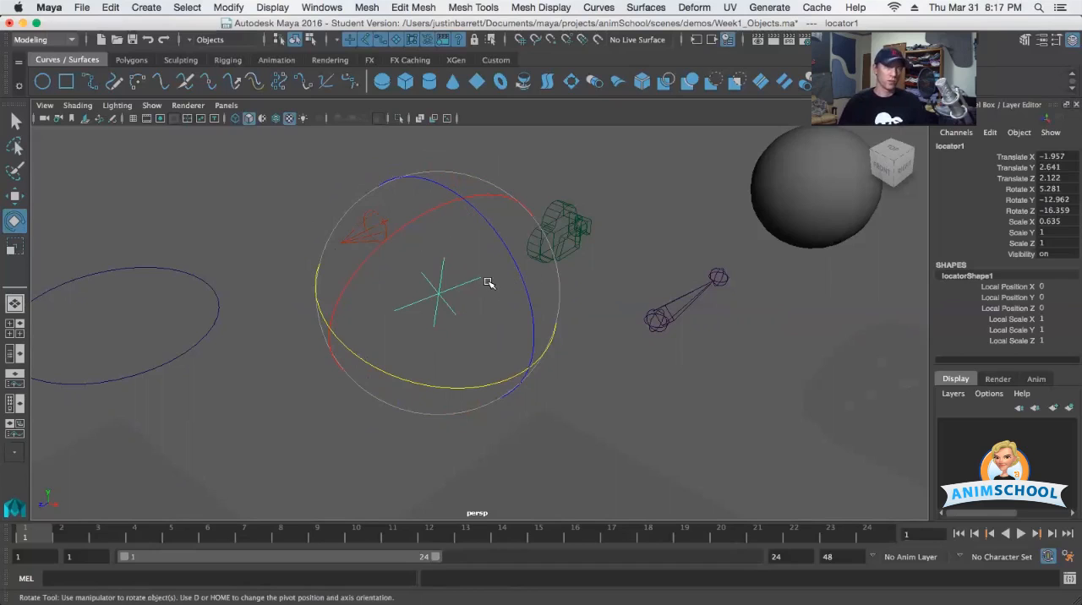
drag(488, 283, 432, 216)
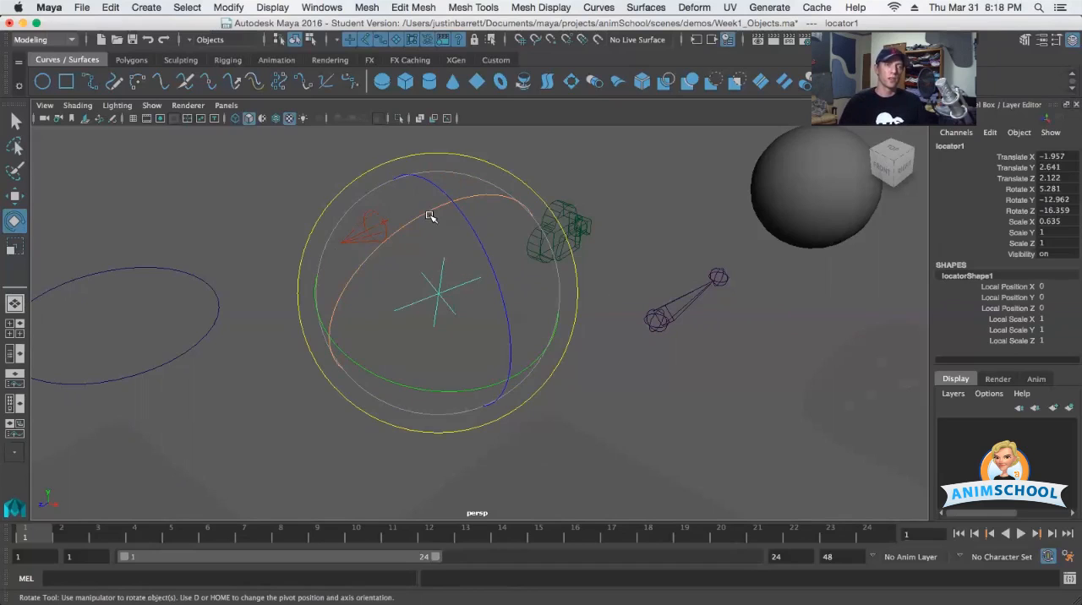
drag(431, 215, 410, 226)
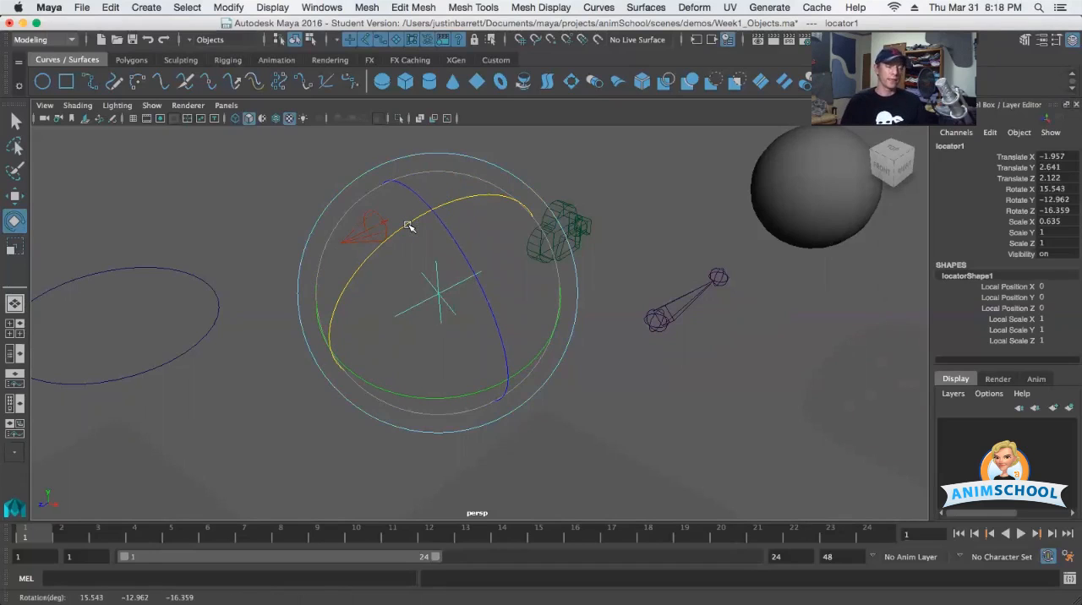